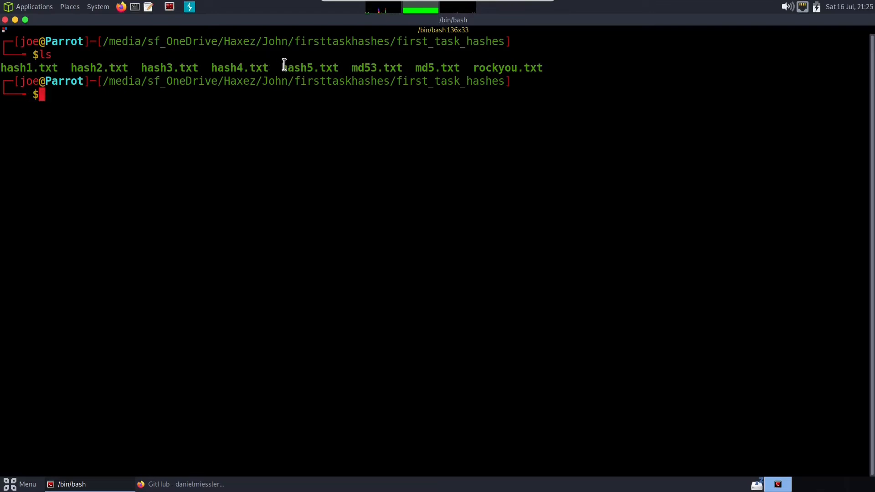
mouse_move(343, 70)
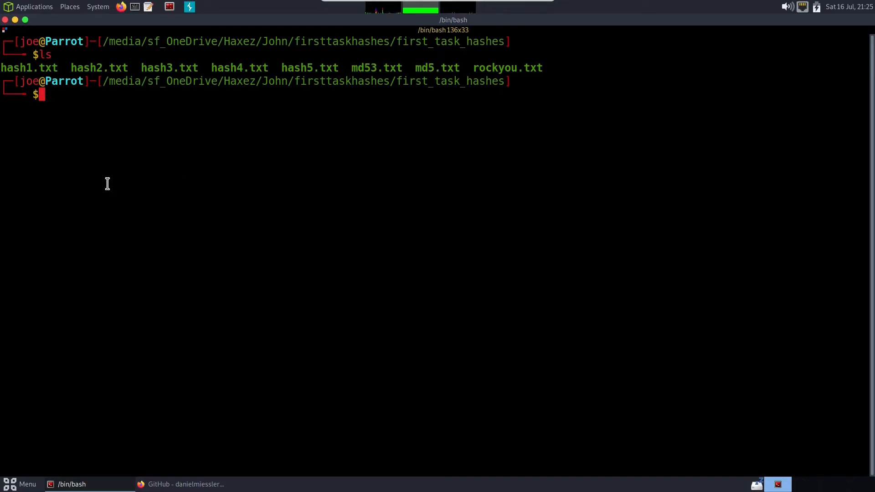
- Print hash5.txt to show the hash a7bf1ca829ca5e68c60fcc7747b12a5b
text(cat has)
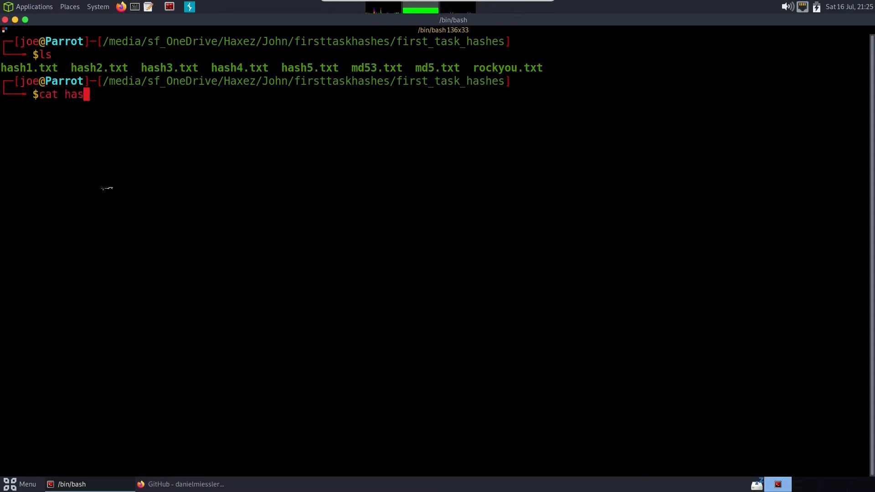
text(h5.txt)
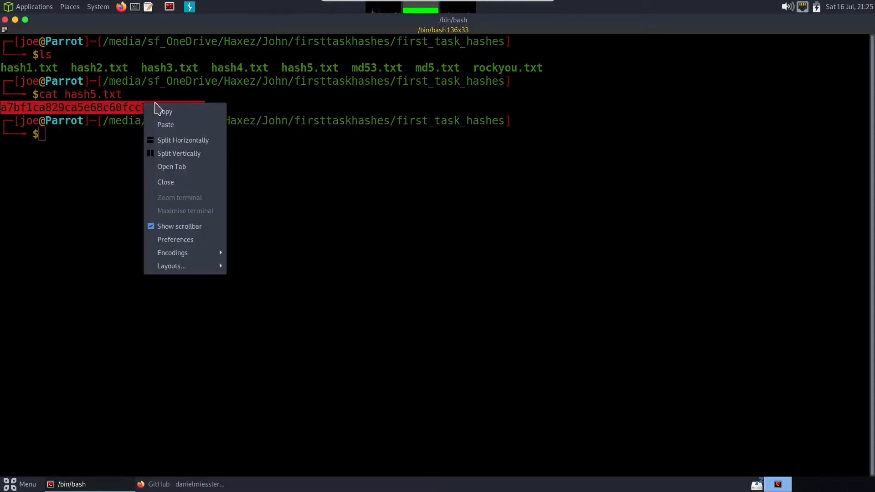
text(hash)
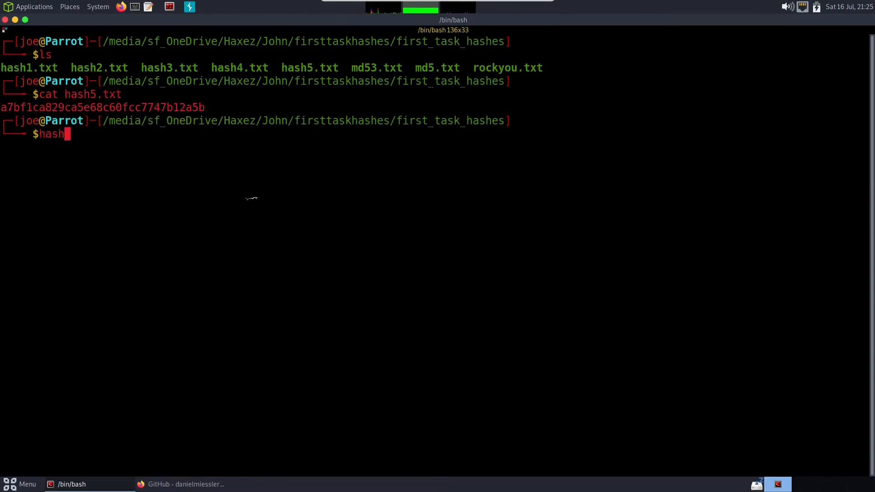
- Analyse the hash with hash-identifier, which flags MD5 as likely, then quit to the shell
text(-identifier)
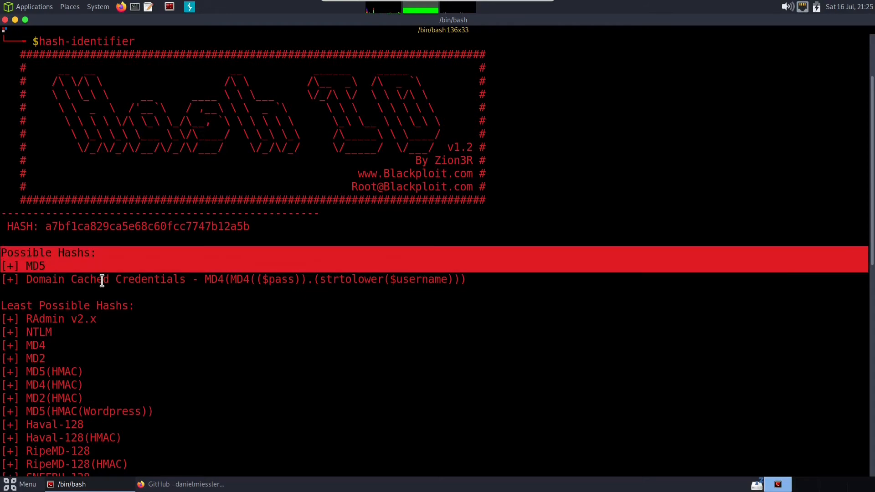
mouse_move(94, 285)
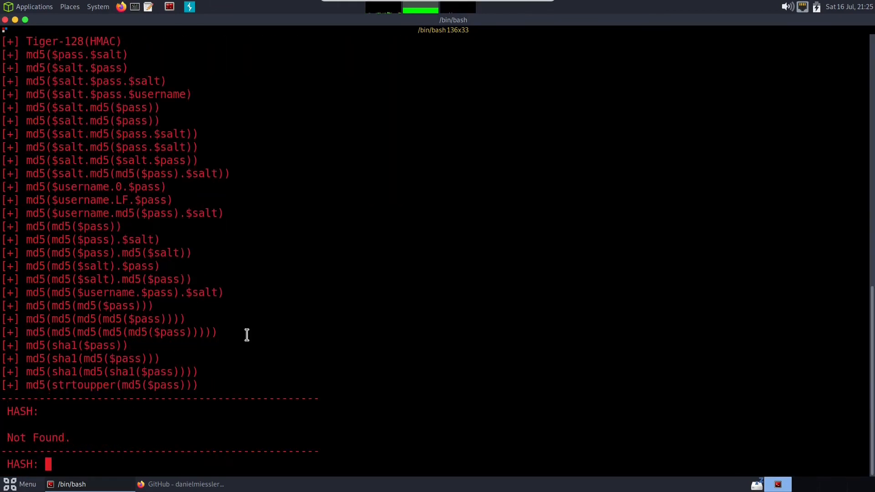
key(ctrl+c)
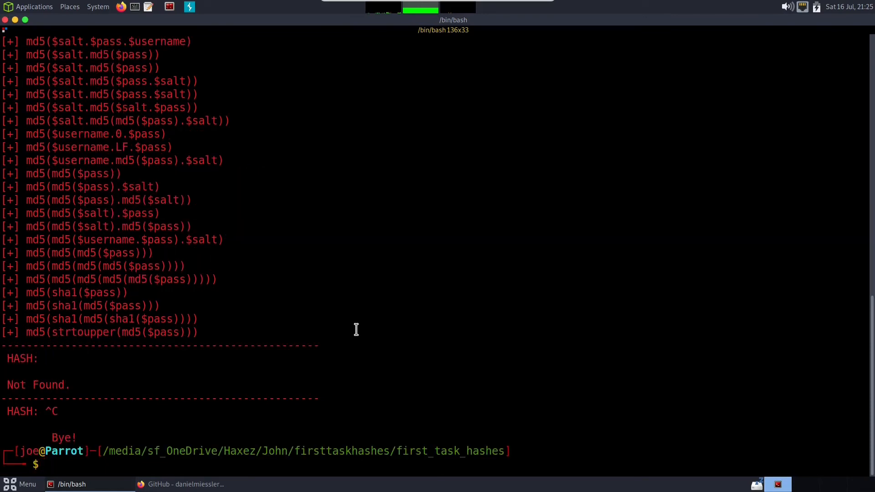
text(sudo j)
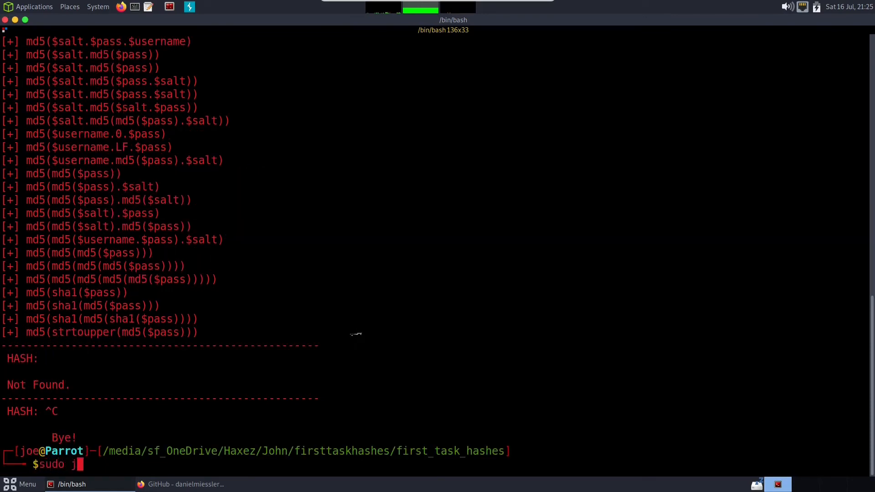
- List John the Ripper's supported hash formats and highlight Raw-MD4
text(ohn --list=fo)
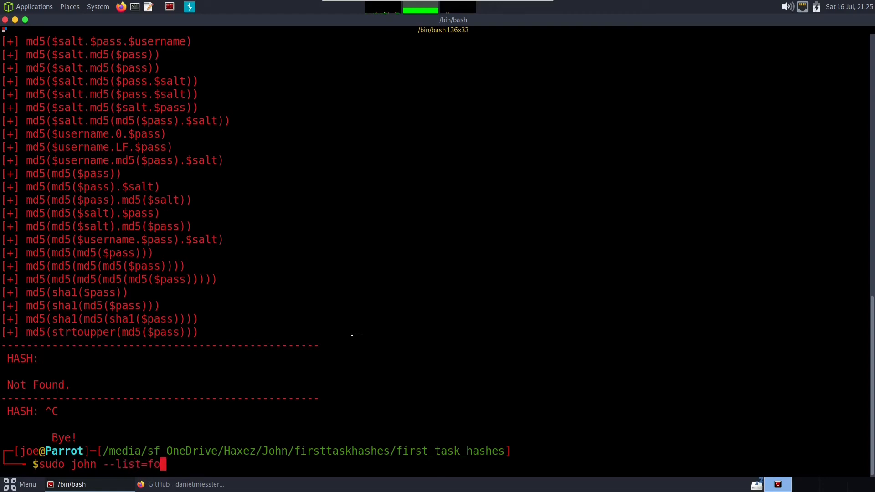
key(Return)
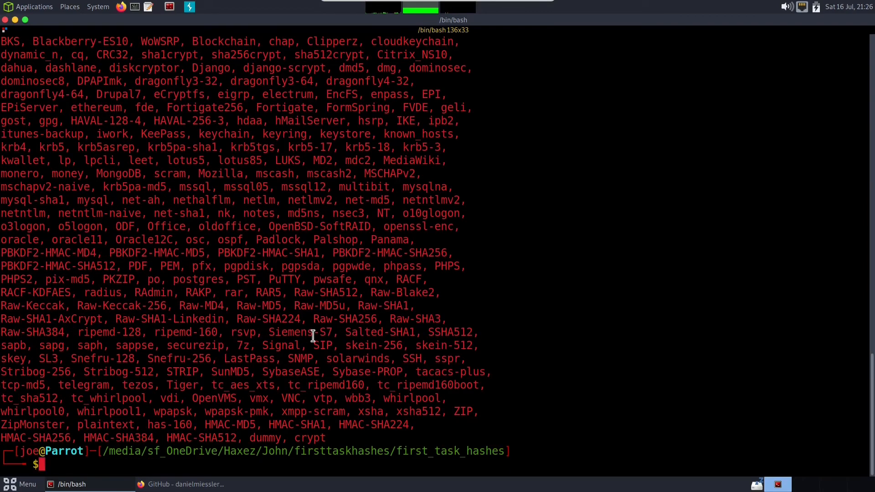
double_click(201, 305)
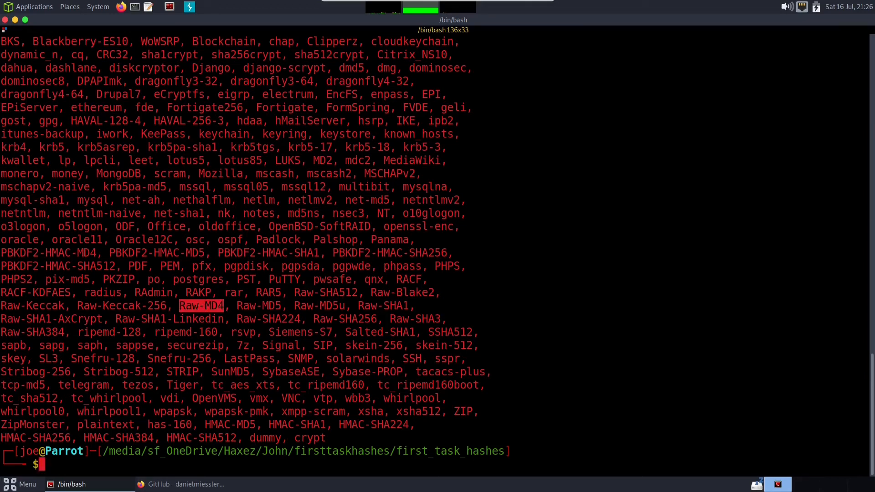
- Crack hash5.txt as Raw-MD4 with the rockyou.txt wordlist, recovering the password 'up'
text(sudo)
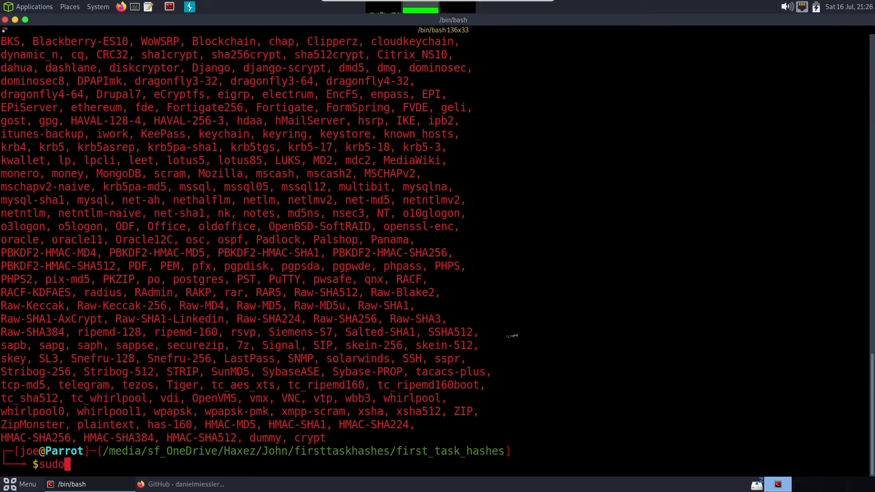
text(john --format=f)
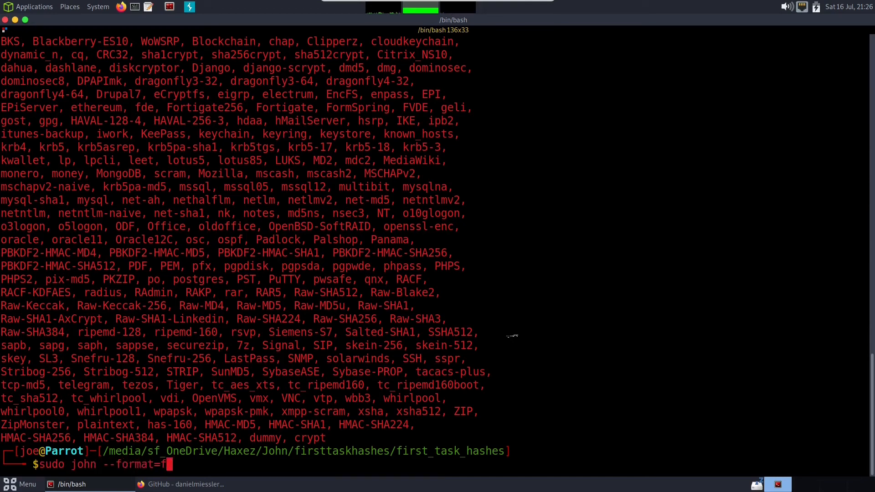
text(raw-md4 --wordlist)
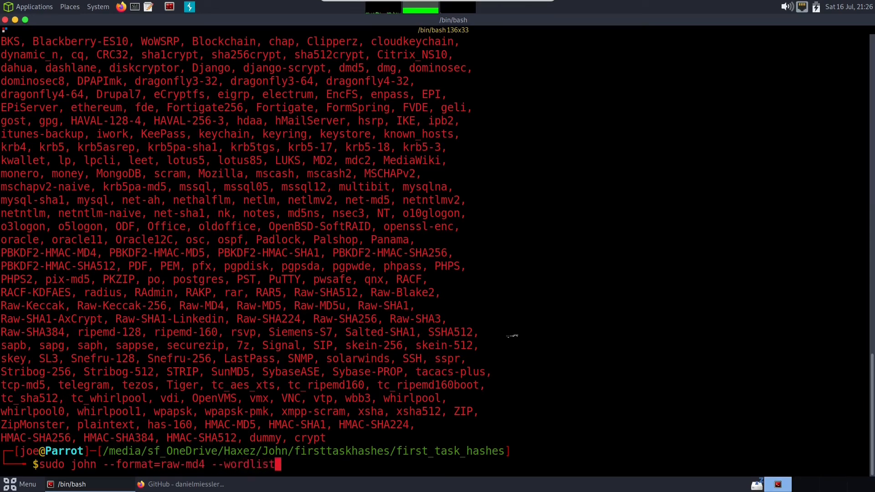
text(rockyou.txt hash)
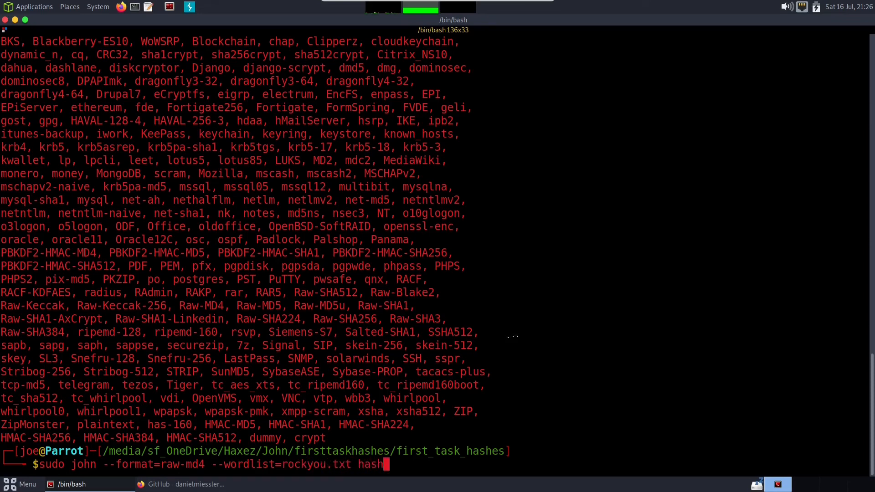
text(5.txt)
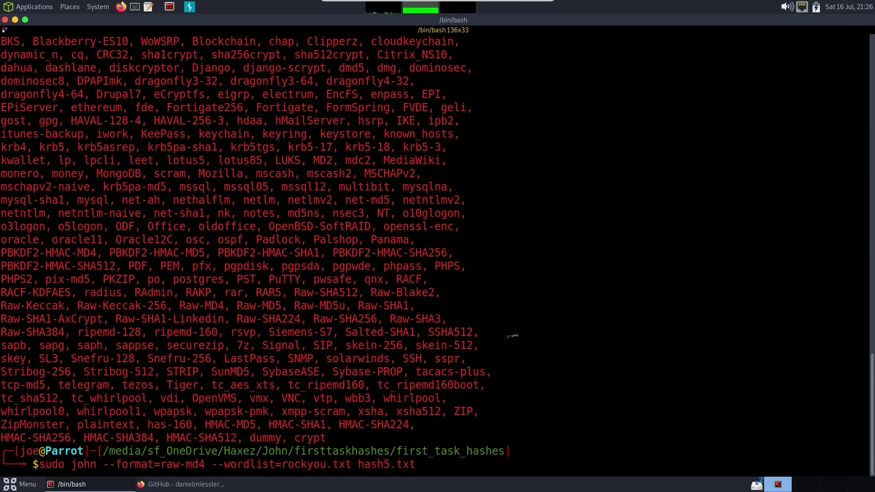
key(Return)
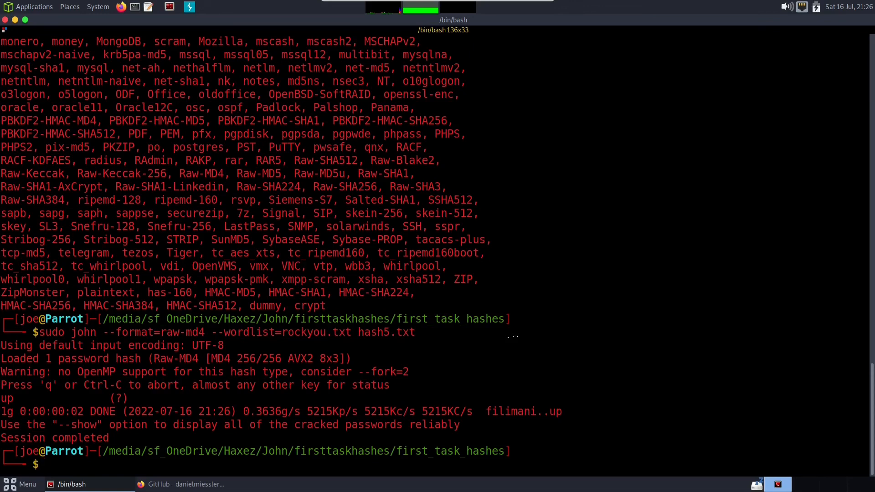
mouse_move(50, 386)
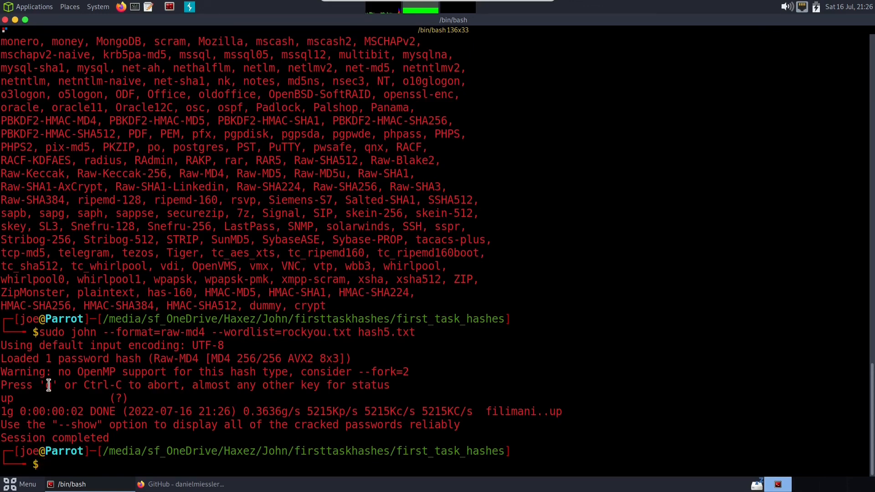